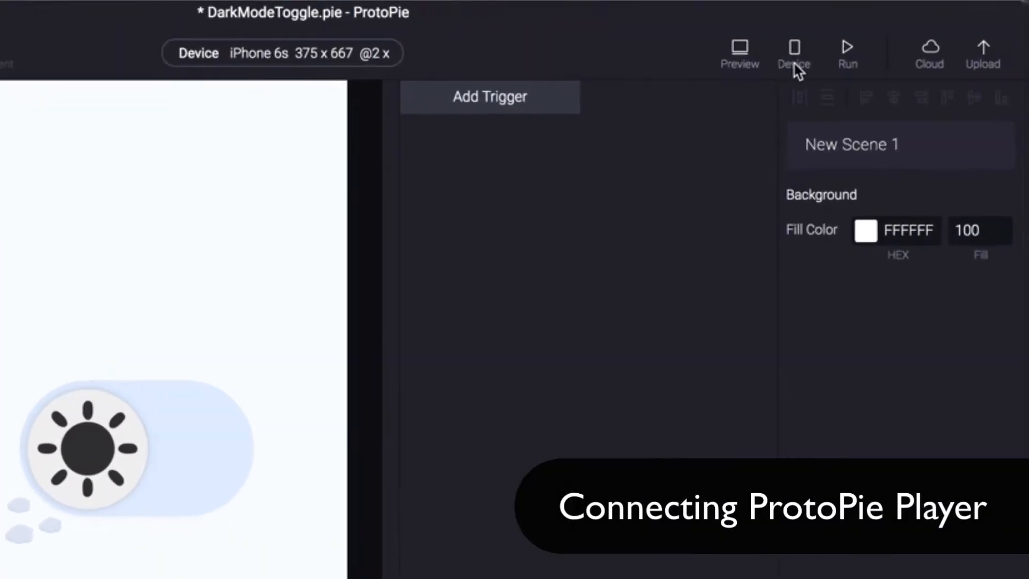
Step: Check the device connection details, then give the Switch layer a one-finger Tap trigger
{"action": "left_click", "coordinate": [794, 45]}
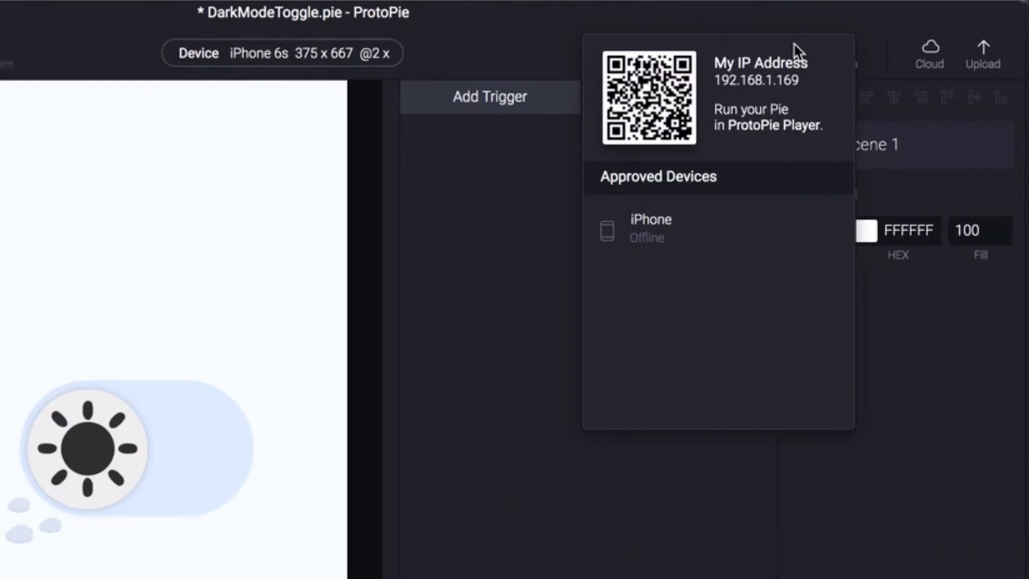
{"action": "left_click", "coordinate": [794, 48]}
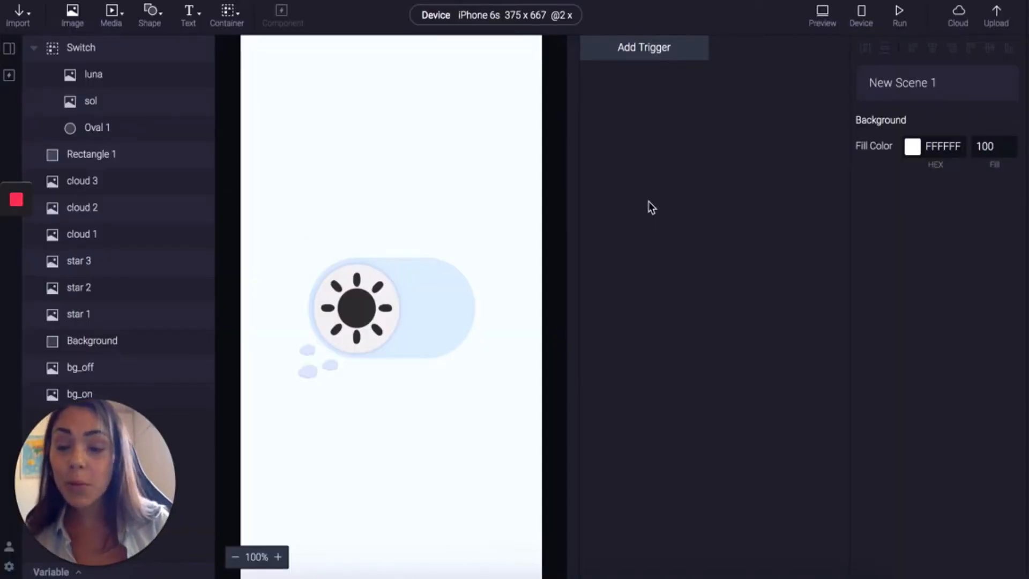
{"action": "left_click", "coordinate": [80, 48]}
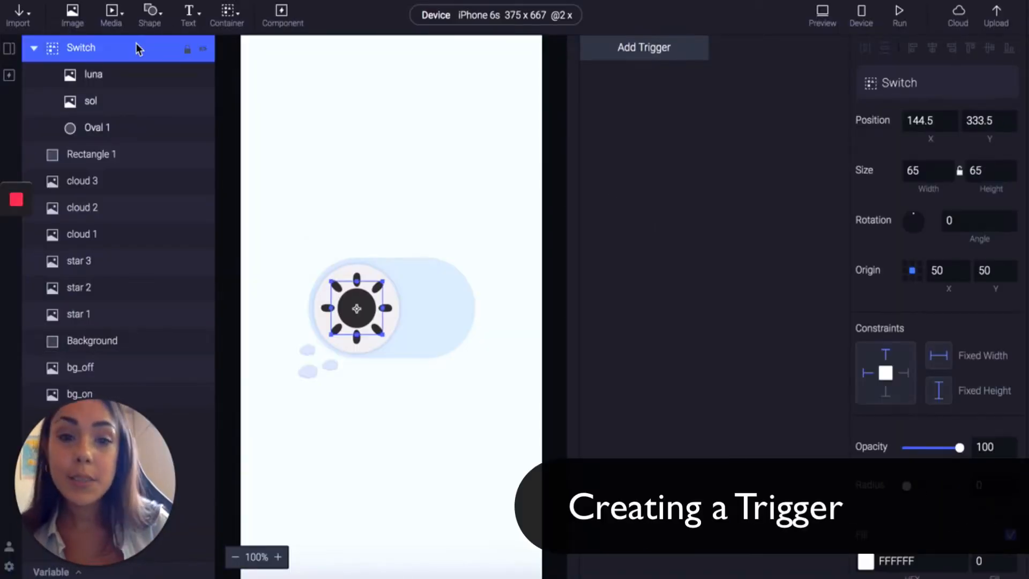
{"action": "left_click", "coordinate": [644, 48]}
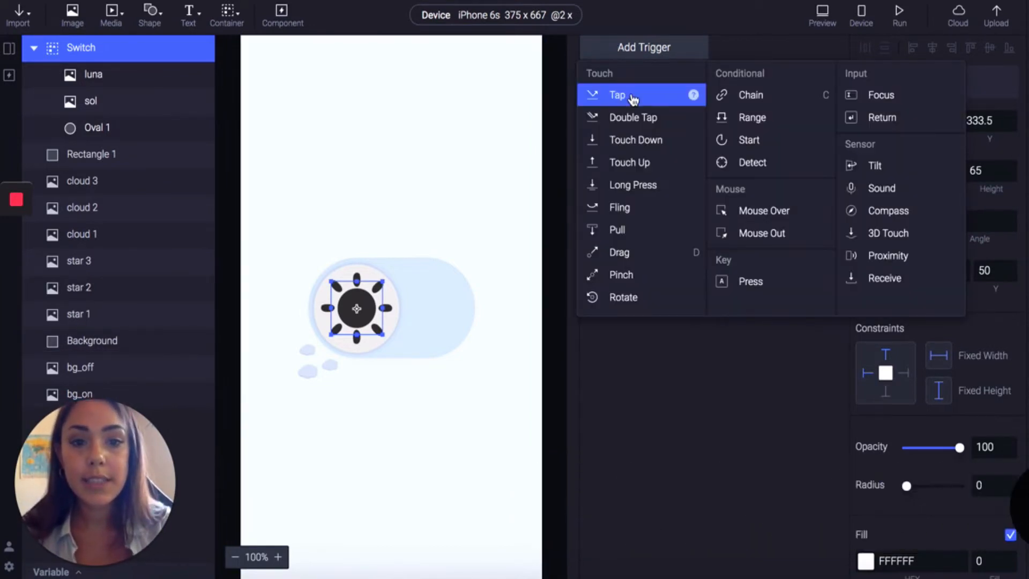
{"action": "left_click", "coordinate": [617, 94]}
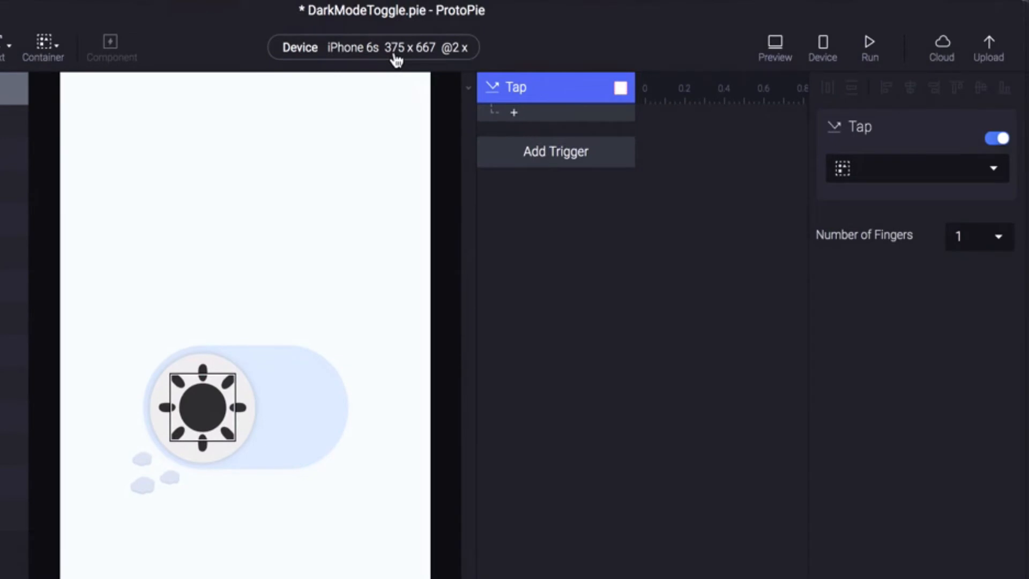
{"action": "mouse_move", "coordinate": [489, 117]}
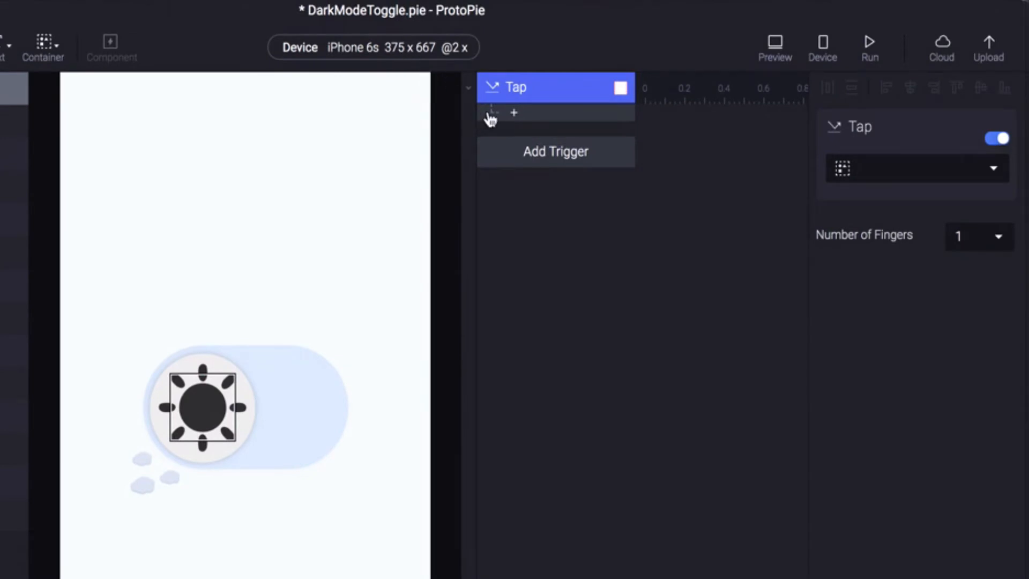
Step: Under the Tap trigger, add a condition checking that the Switch's X equals 144.5
{"action": "left_click", "coordinate": [513, 113]}
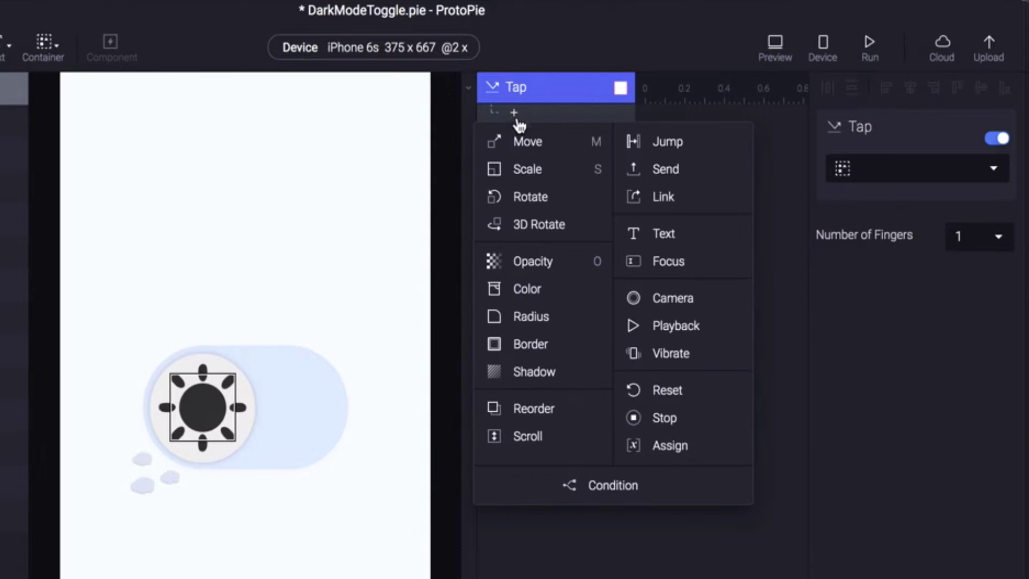
{"action": "mouse_move", "coordinate": [516, 145]}
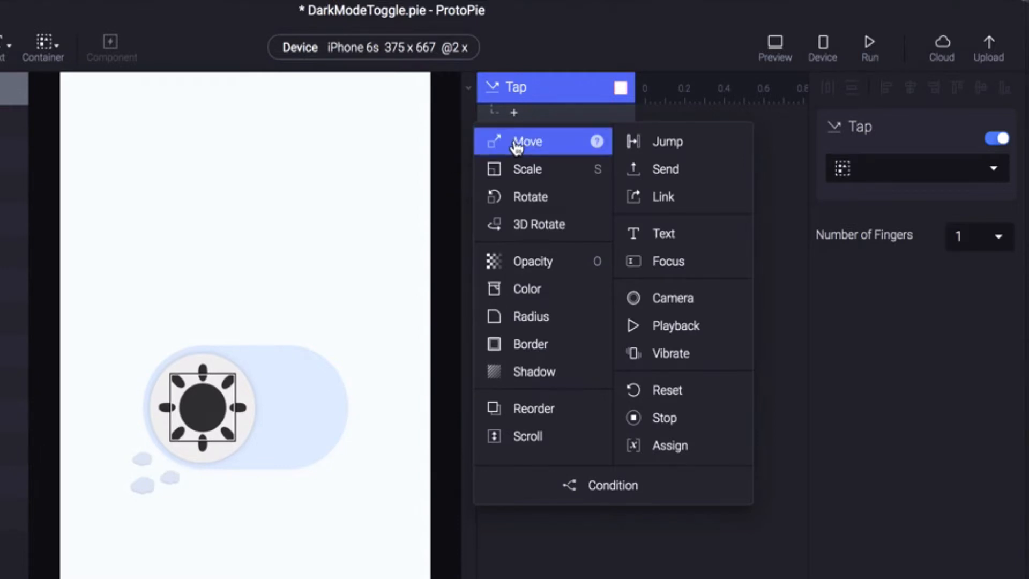
{"action": "right_click", "coordinate": [613, 486]}
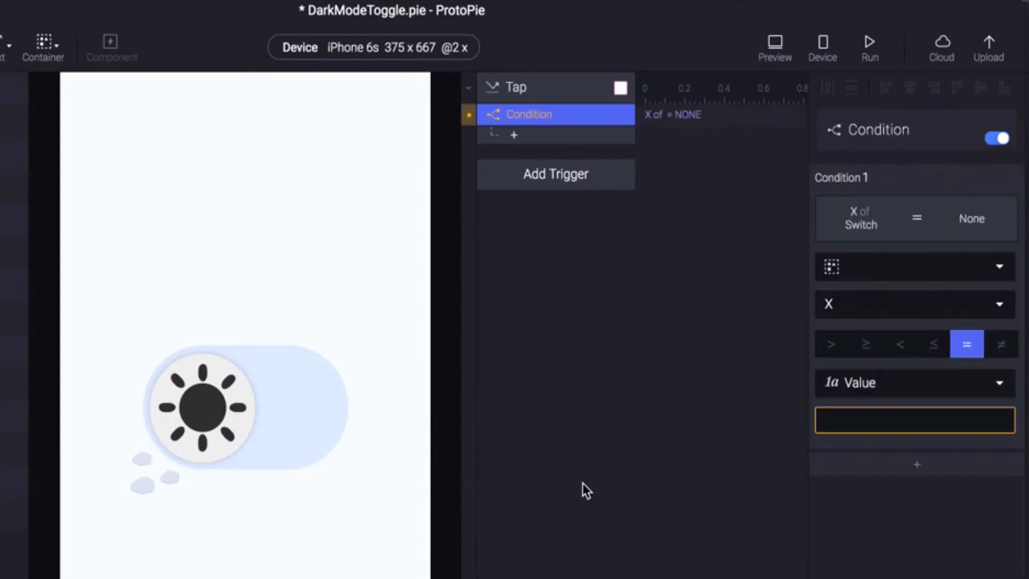
{"action": "left_click", "coordinate": [916, 420]}
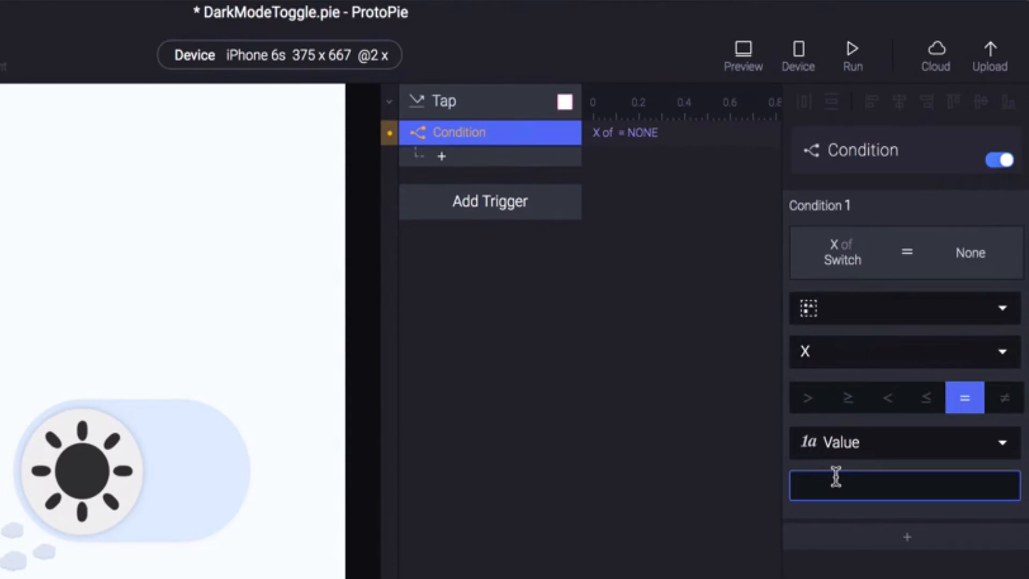
{"action": "type", "text": "144.5"}
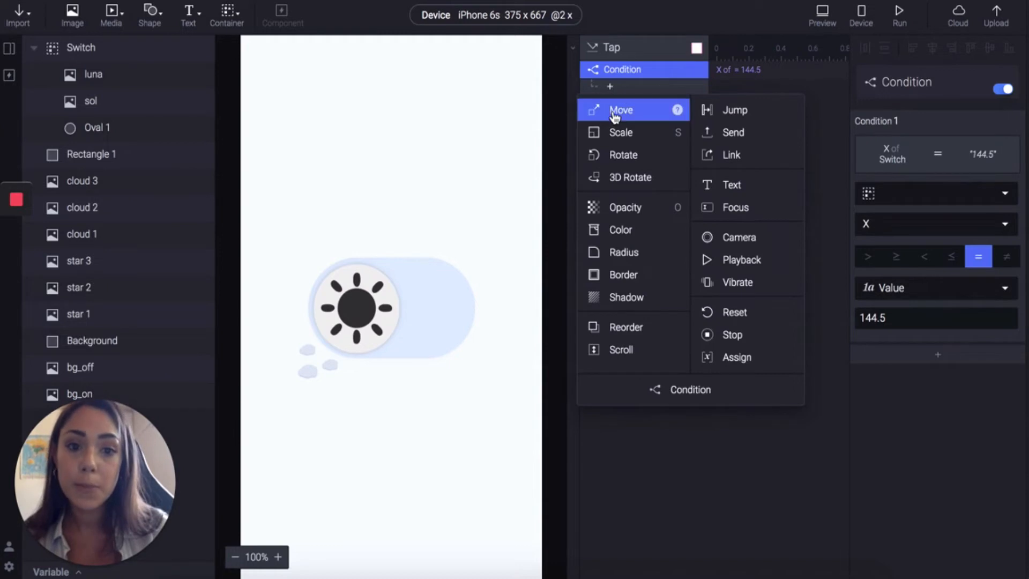
Step: Inside the condition, add a Move To response sending the Switch to X 231.5
{"action": "left_click", "coordinate": [620, 109]}
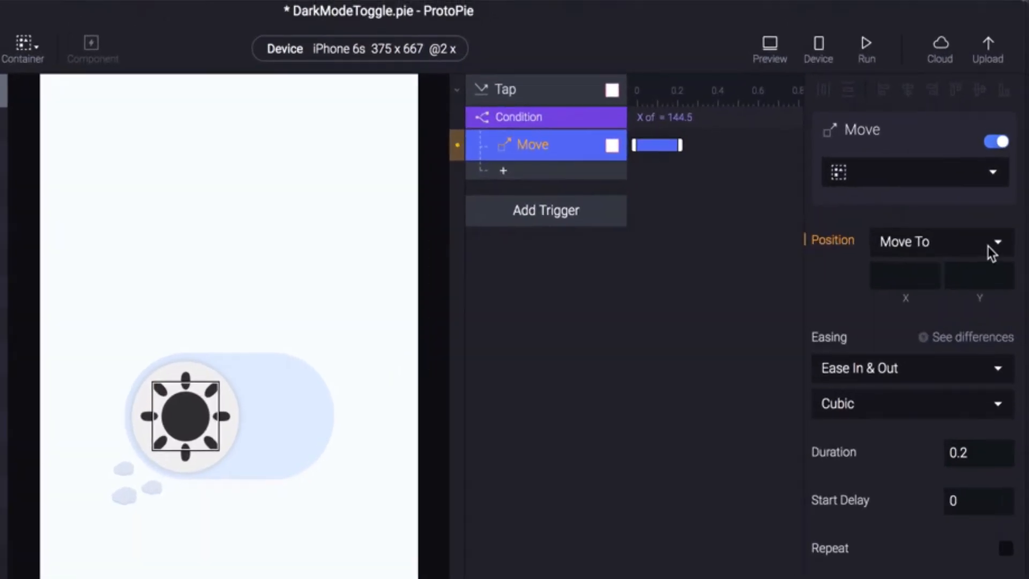
{"action": "left_click", "coordinate": [898, 276]}
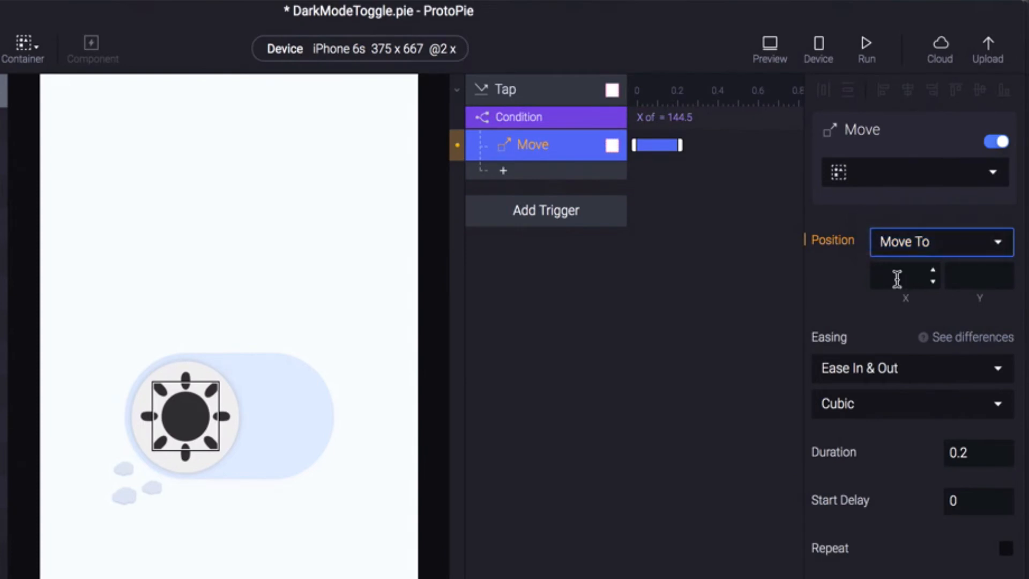
{"action": "left_click", "coordinate": [897, 275]}
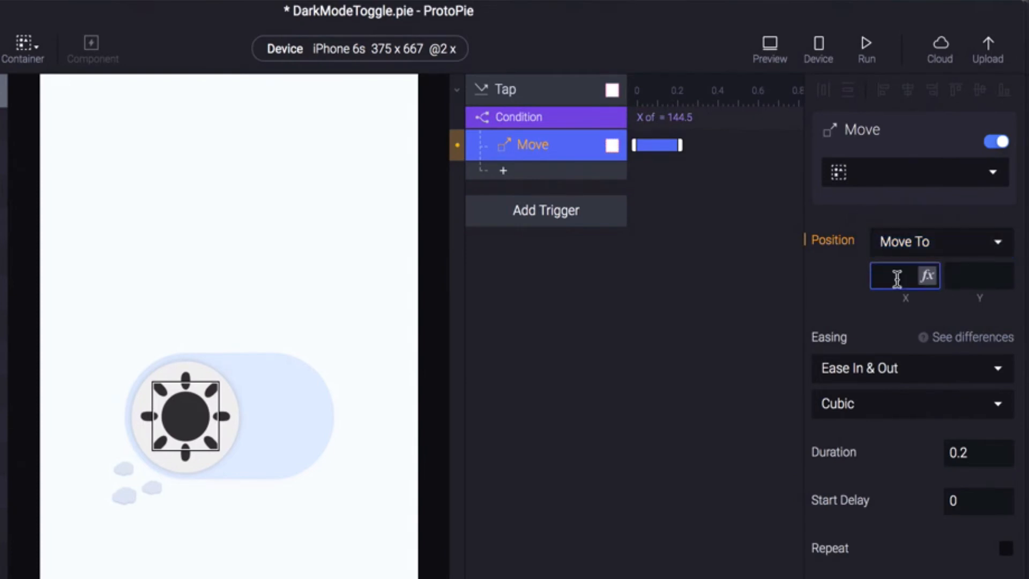
{"action": "type", "text": "231.5"}
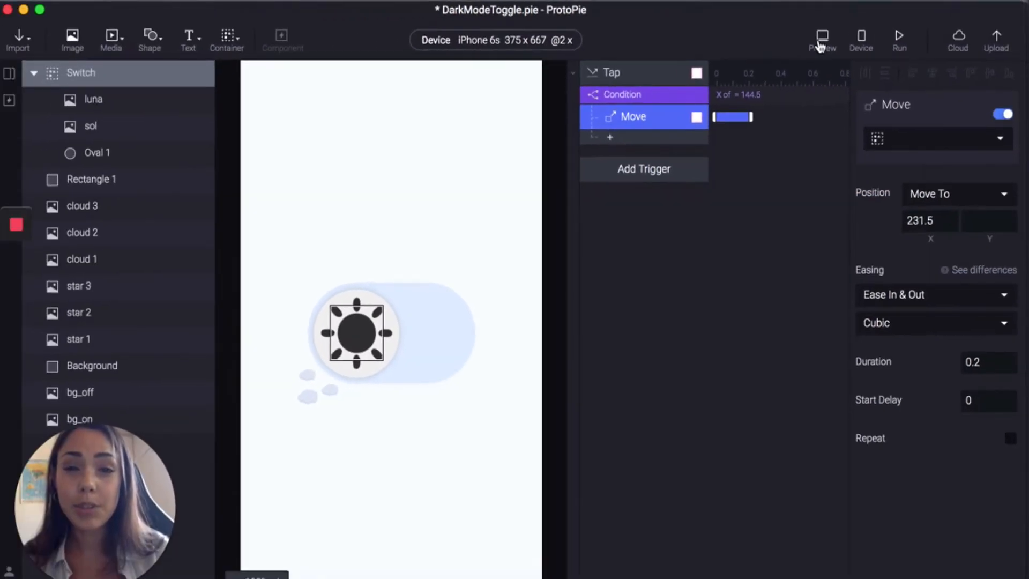
Step: Preview the prototype briefly, then return to the Tap trigger's response list
{"action": "left_click", "coordinate": [823, 35]}
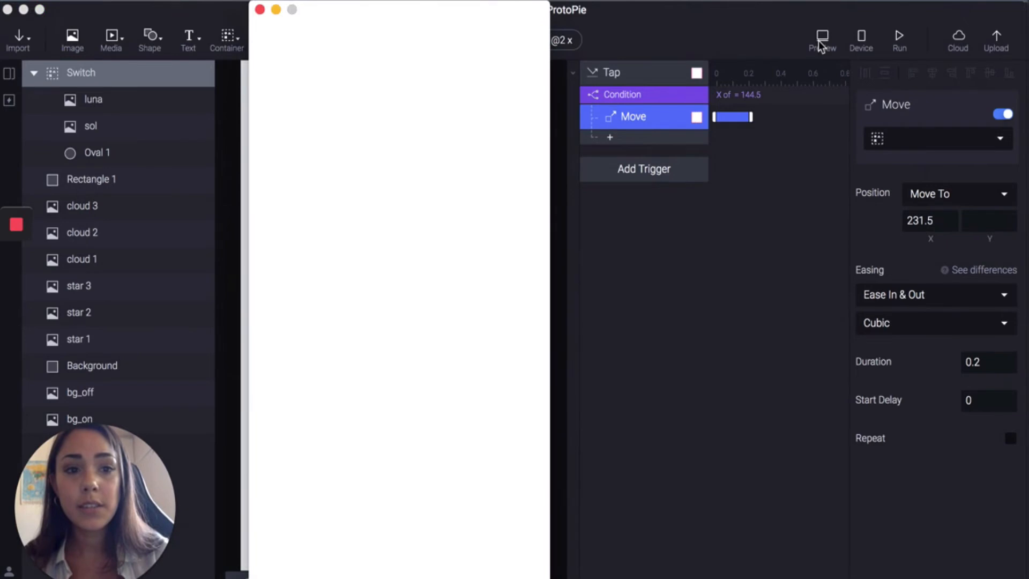
{"action": "left_click", "coordinate": [822, 34]}
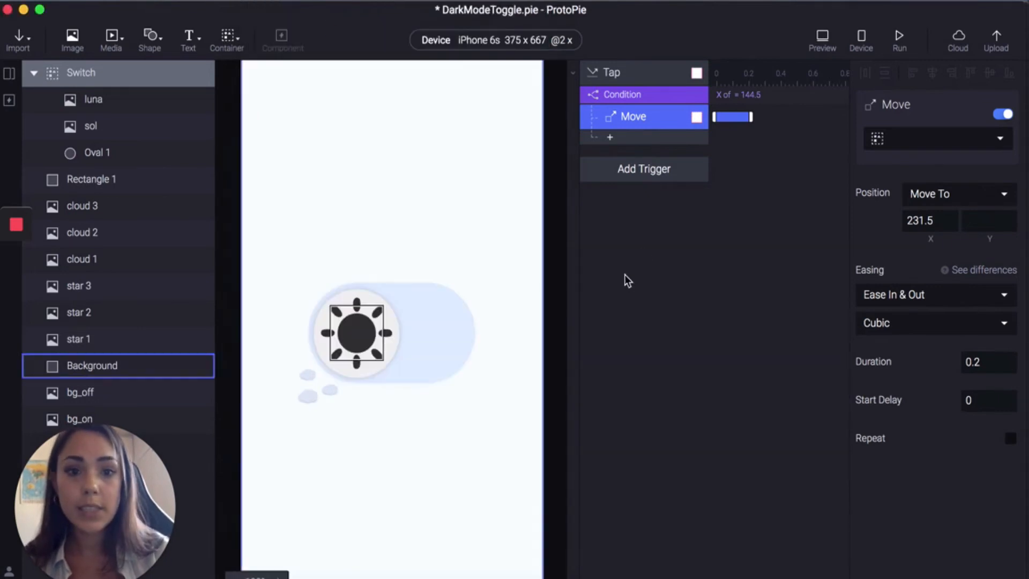
{"action": "left_click", "coordinate": [610, 137]}
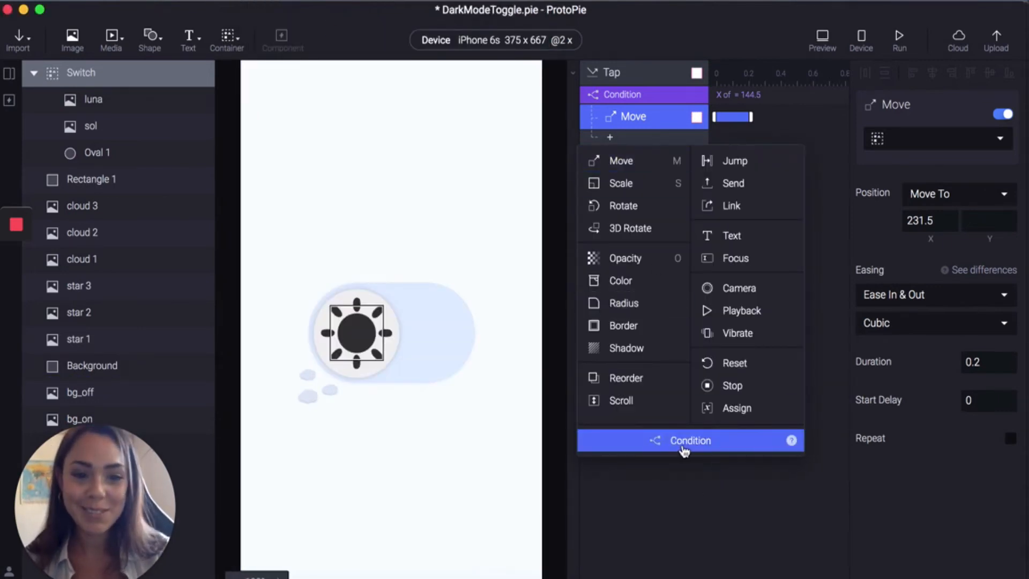
Step: Add a second condition checking that the Switch's X equals 231.5
{"action": "left_click", "coordinate": [690, 440]}
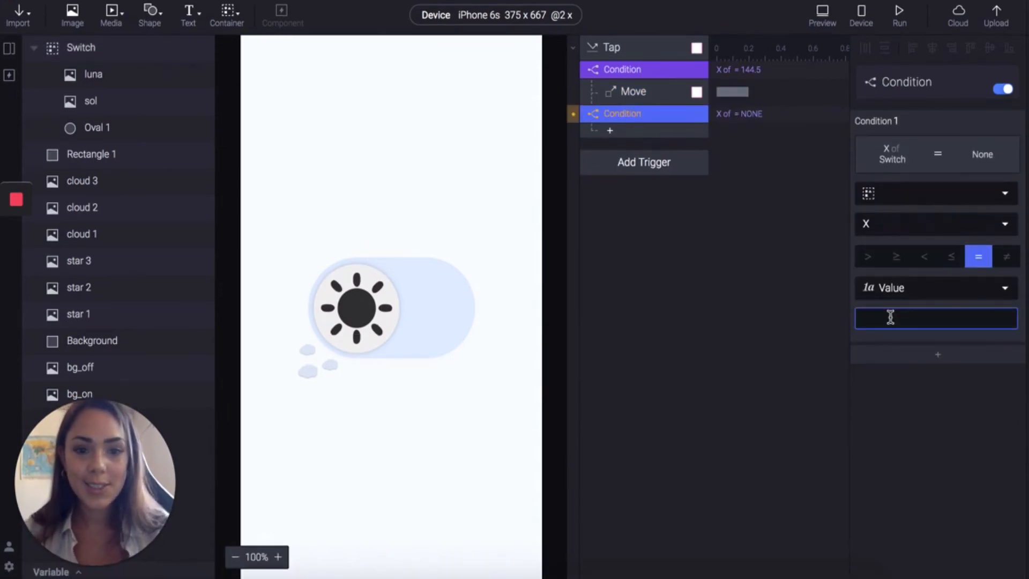
{"action": "type", "text": "231.5"}
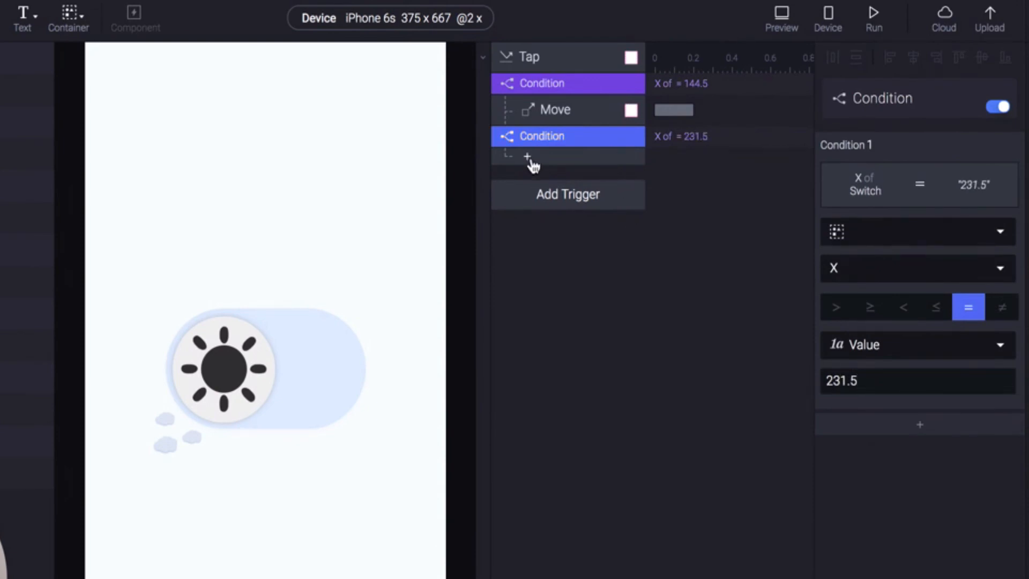
Step: Add a Move response returning the Switch to X 144.5, then preview the prototype
{"action": "left_click", "coordinate": [528, 156]}
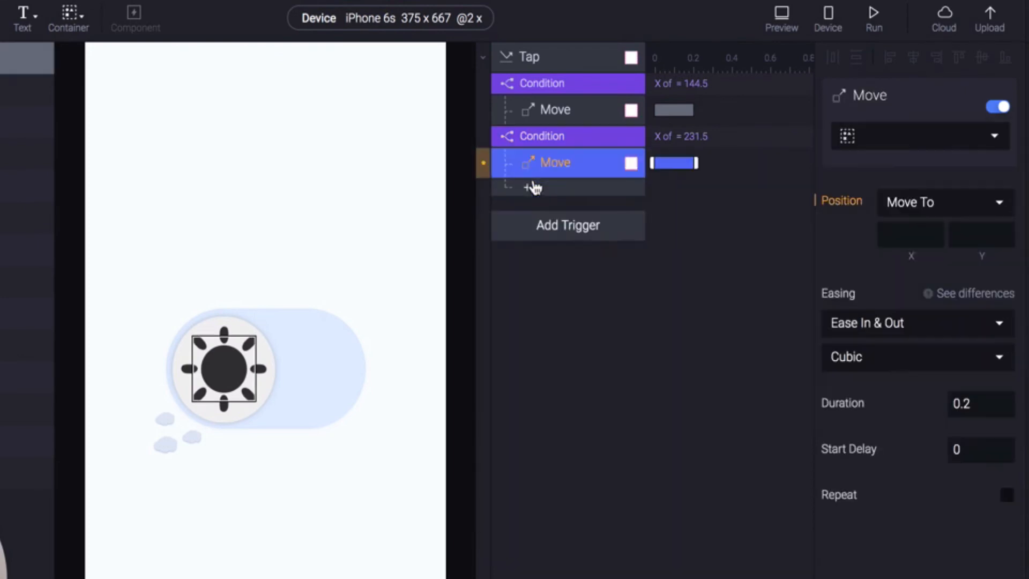
{"action": "left_click", "coordinate": [902, 233]}
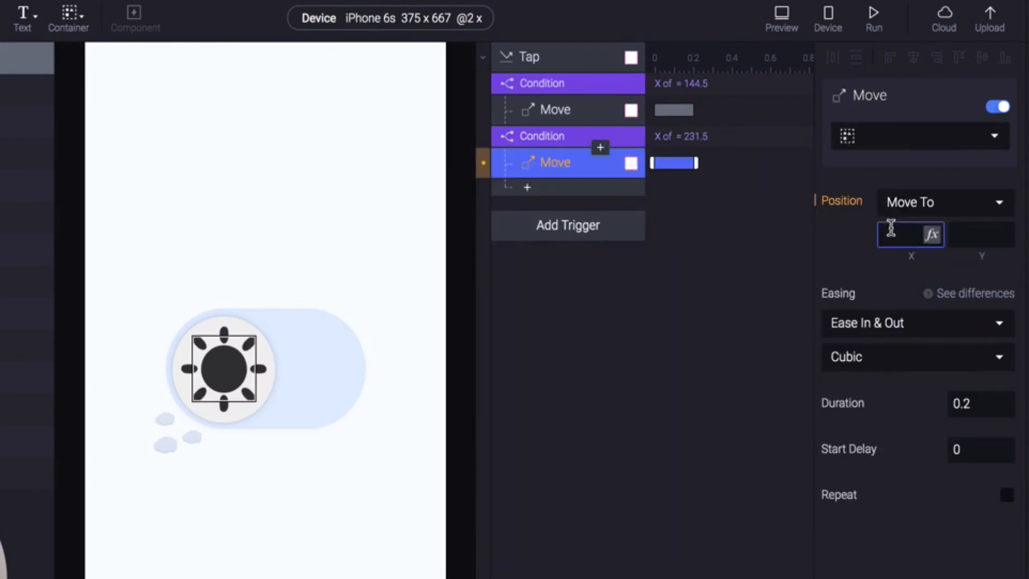
{"action": "type", "text": "144.5"}
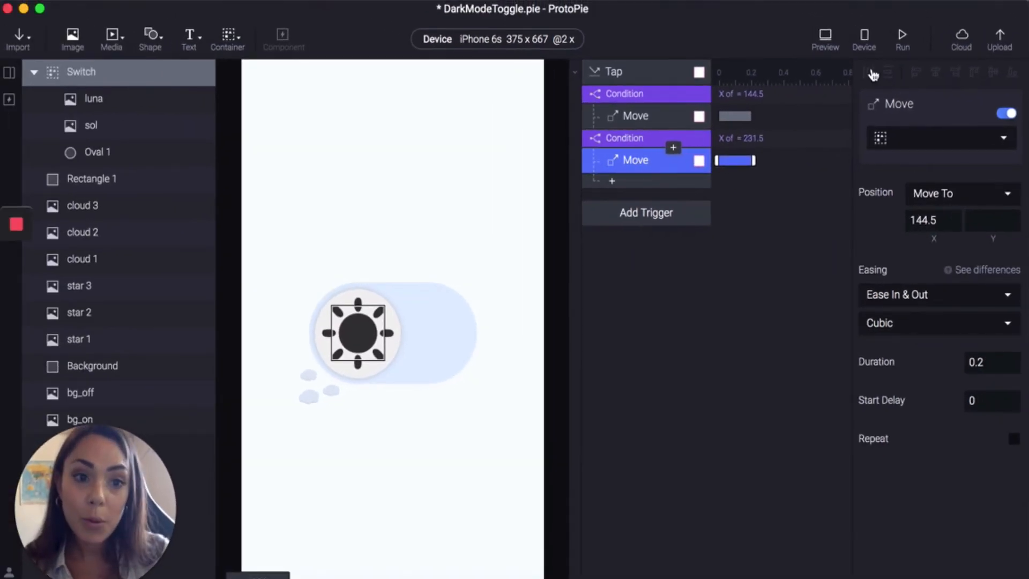
{"action": "left_click", "coordinate": [825, 38]}
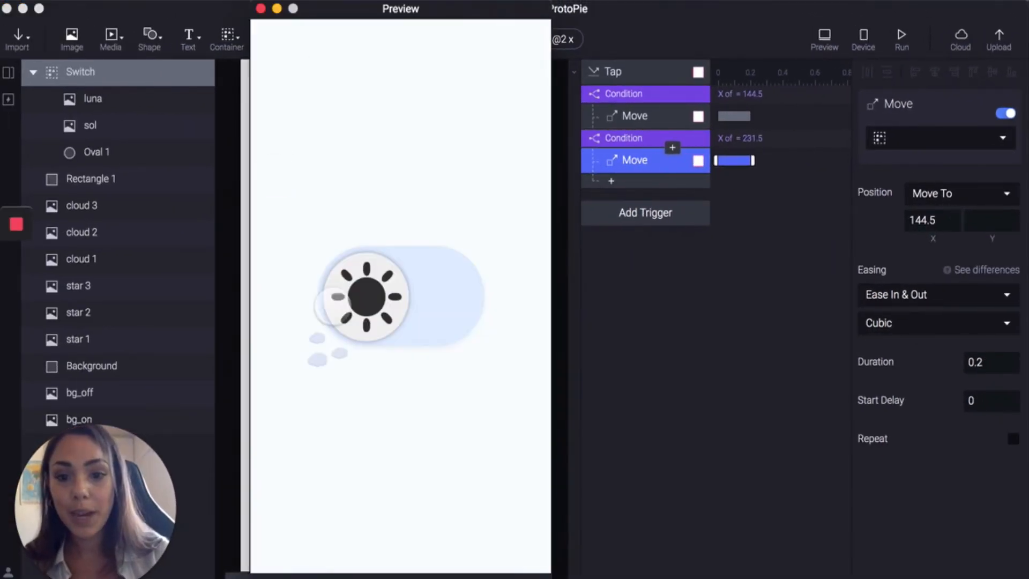